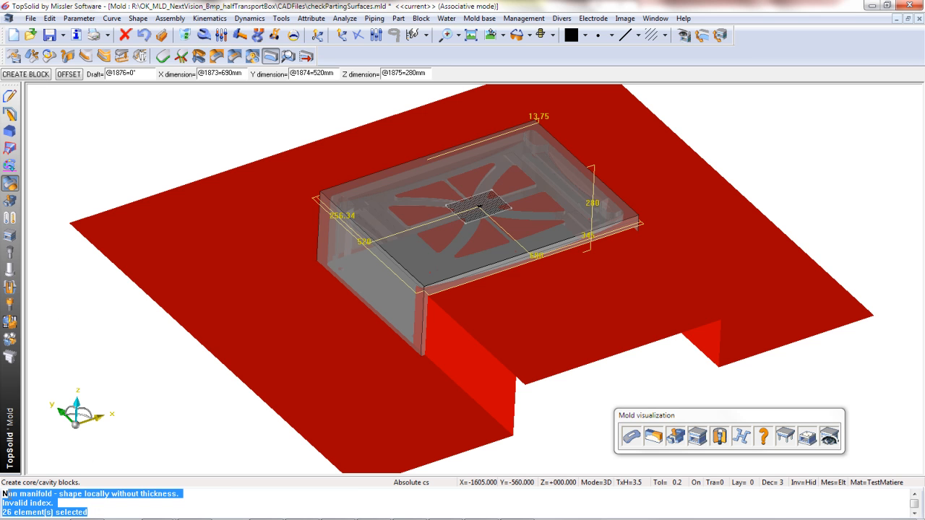
pyautogui.moveTo(110, 124)
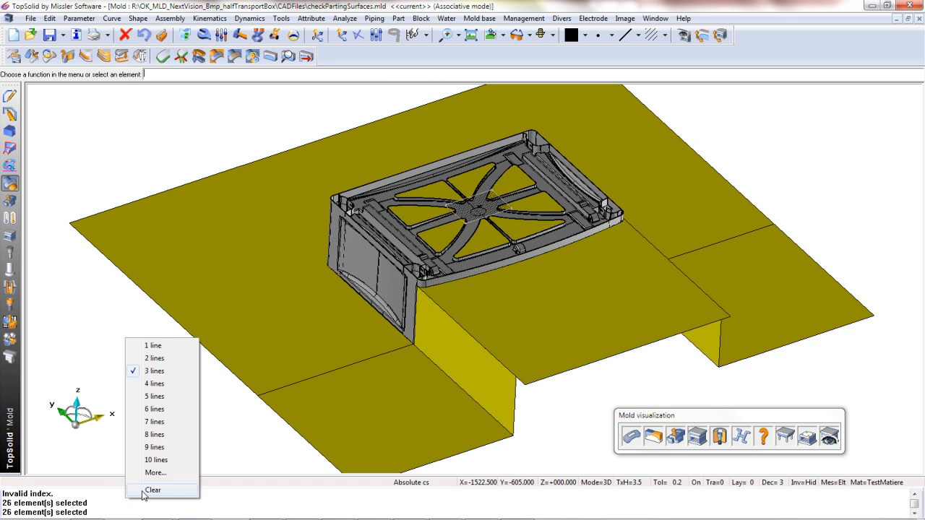
# Step: Clear the error messages and list the part's parting surfaces for checking
pyautogui.click(252, 55)
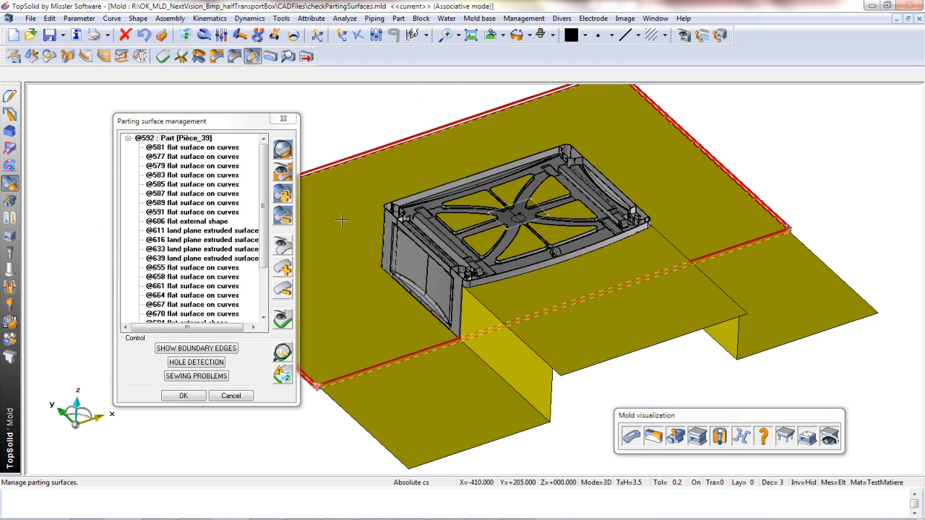
# Step: Highlight the last land plane extruded surface at the front-right step
pyautogui.click(195, 348)
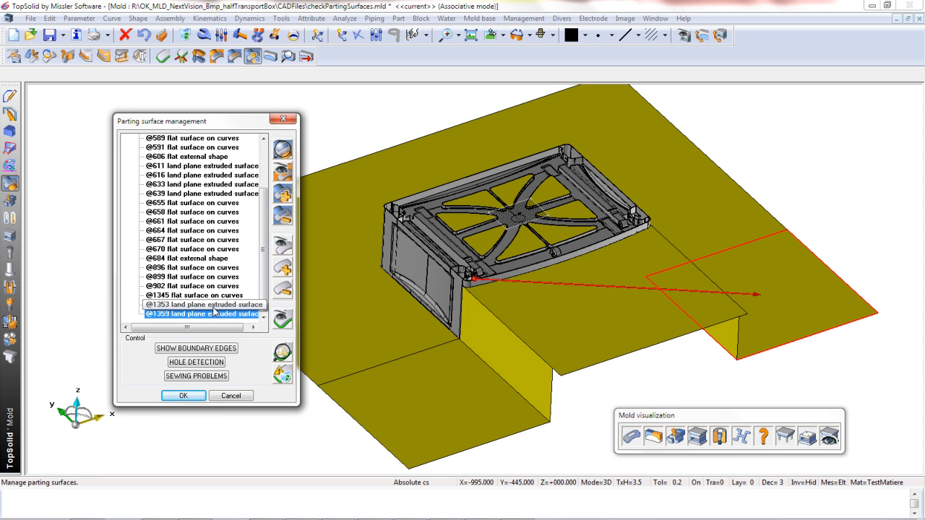
# Step: Highlight the front-edge faces, find the duplicate land plane surface and delete it from the set
pyautogui.click(194, 295)
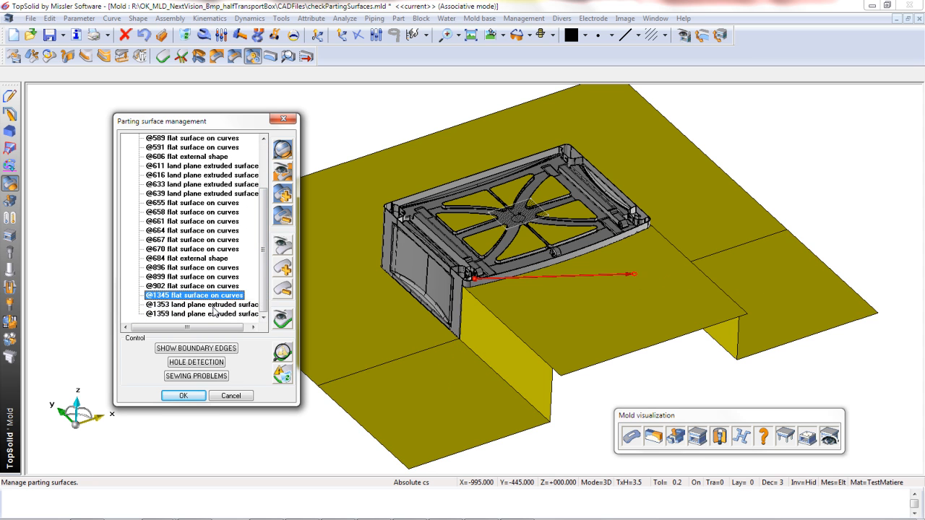
pyautogui.click(193, 248)
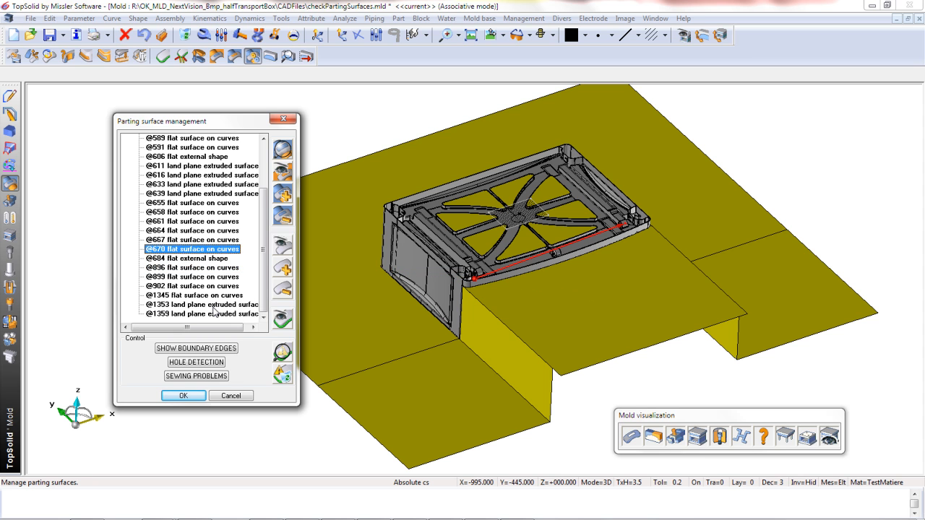
pyautogui.click(203, 194)
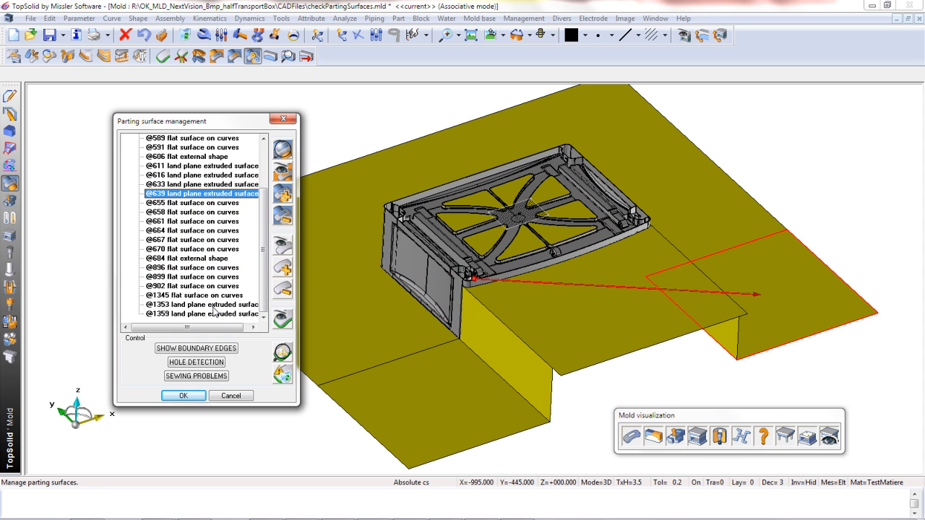
pyautogui.click(202, 185)
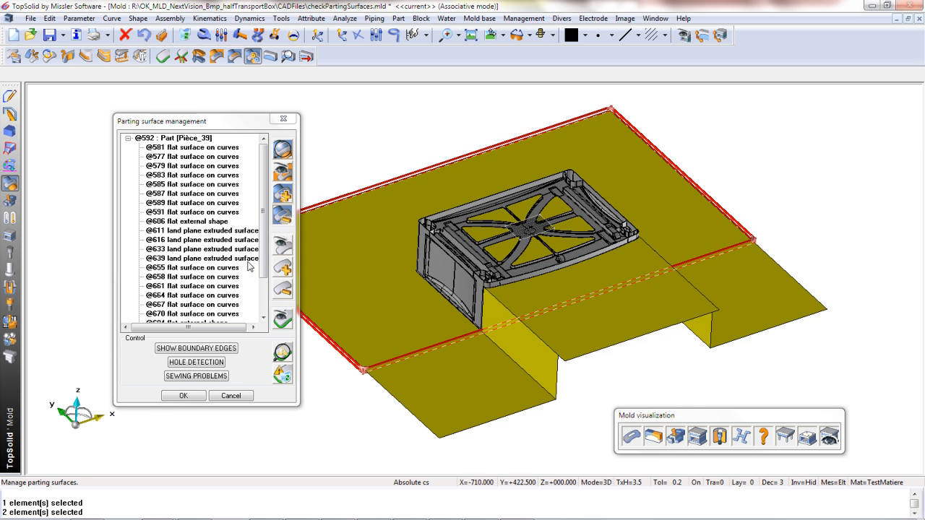
# Step: Show the parting set's boundary edges in red to check for gaps
pyautogui.click(196, 348)
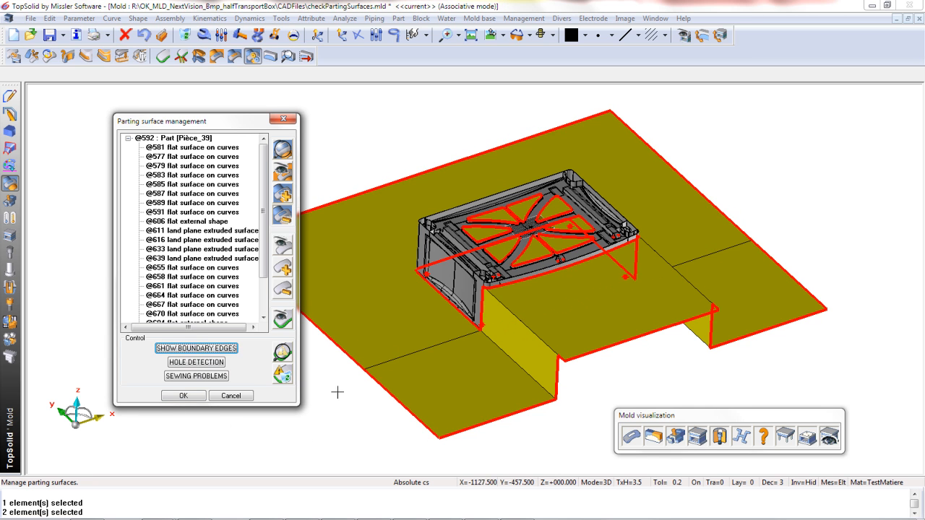
pyautogui.moveTo(679, 385)
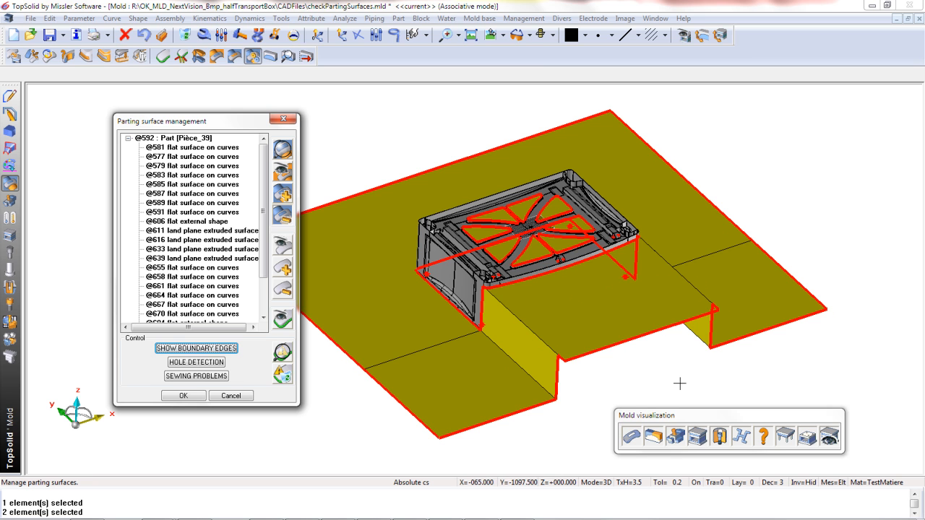
pyautogui.moveTo(283, 376)
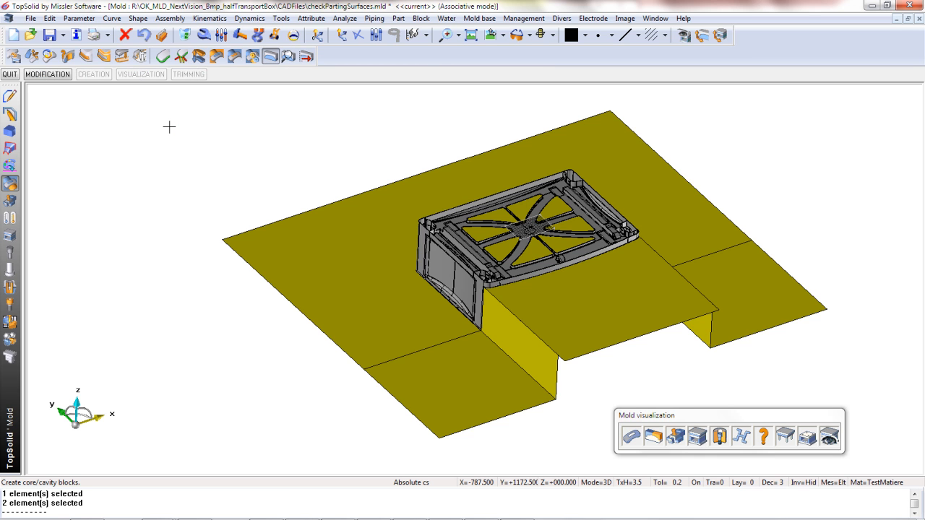
pyautogui.moveTo(159, 107)
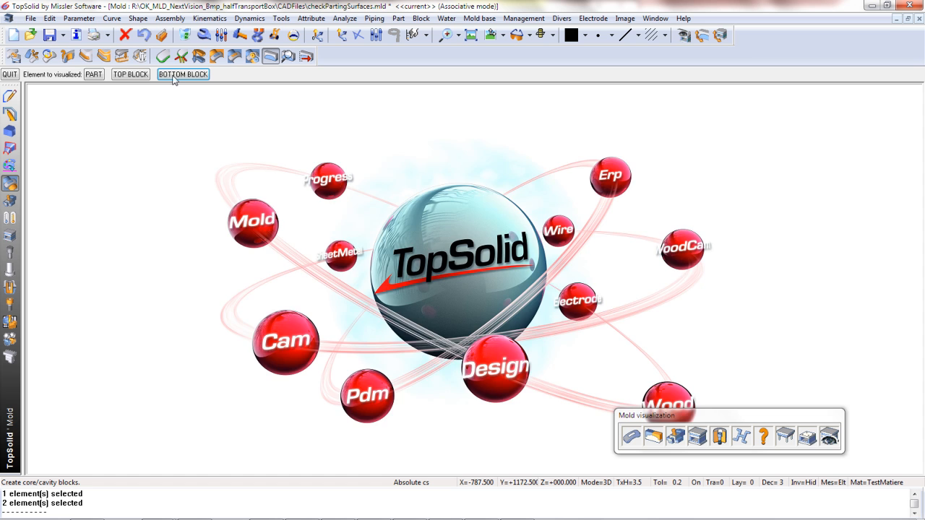
# Step: Create the core/cavity blocks and display the bottom block alone
pyautogui.click(182, 74)
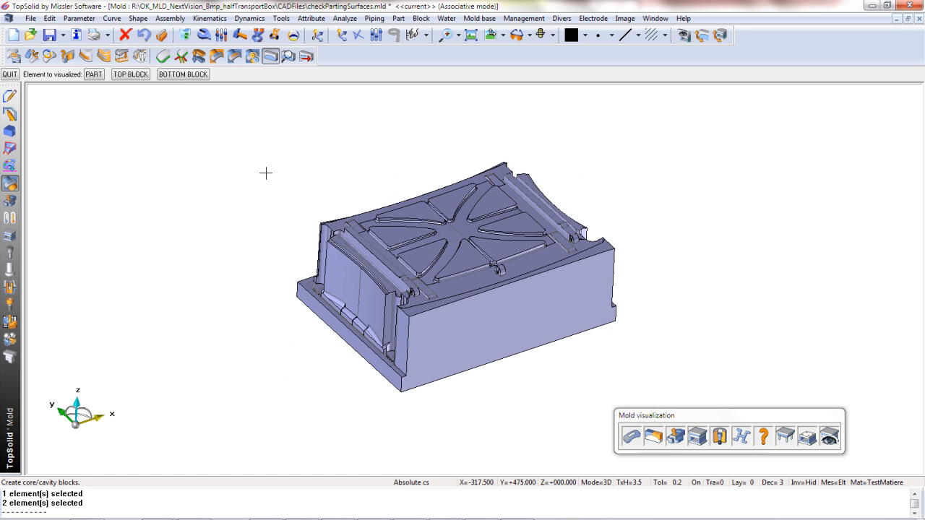